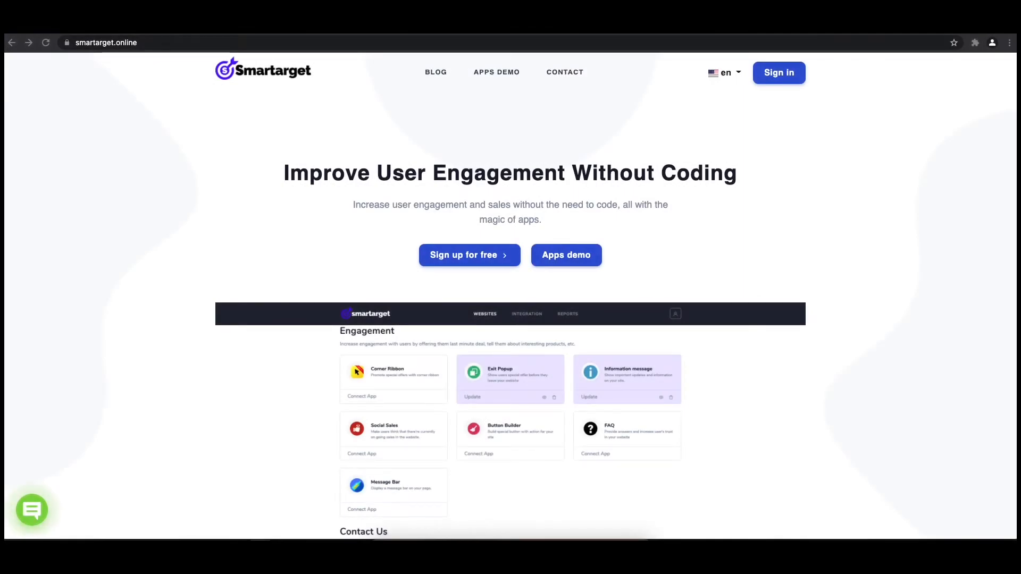
pyautogui.moveTo(543, 149)
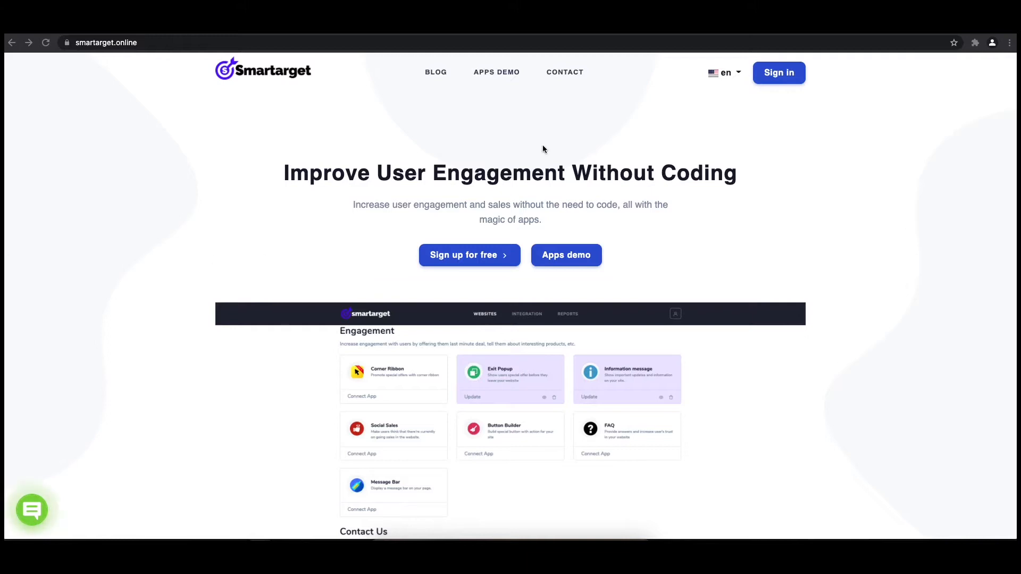
pyautogui.moveTo(528, 161)
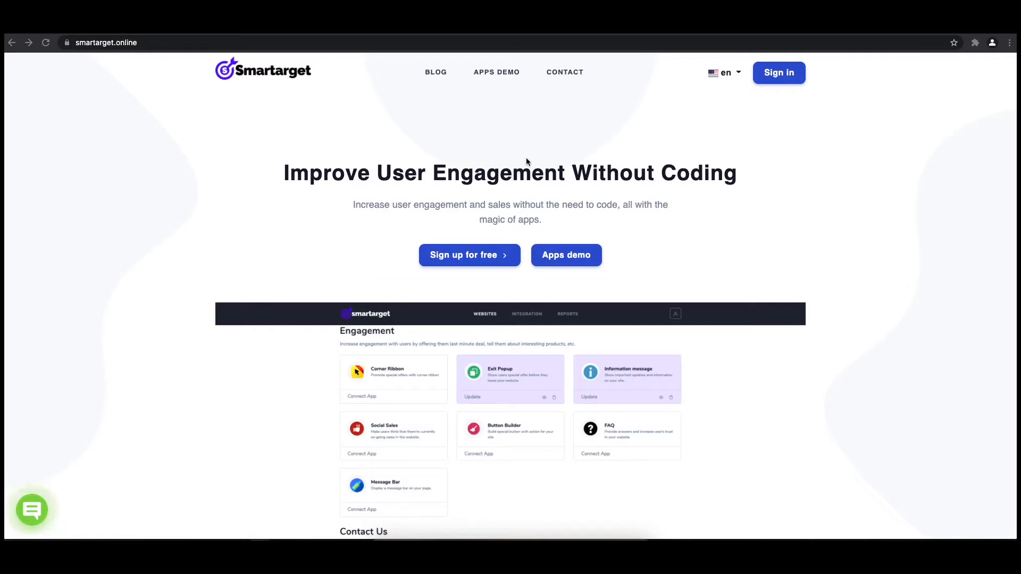
pyautogui.moveTo(496, 72)
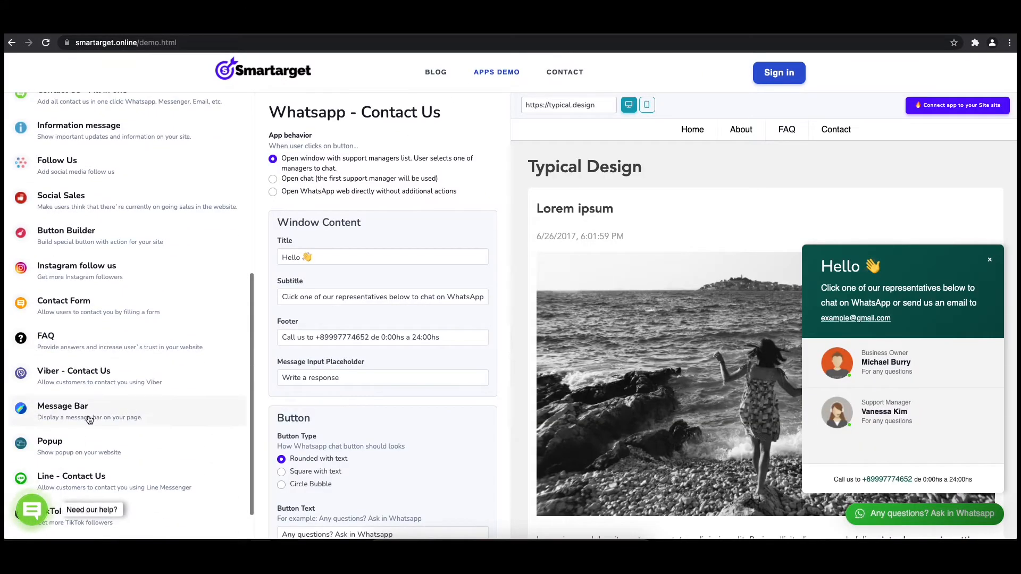
# Open the Popup app demo and change the popup delay from 4 to 7 seconds.
pyautogui.click(49, 446)
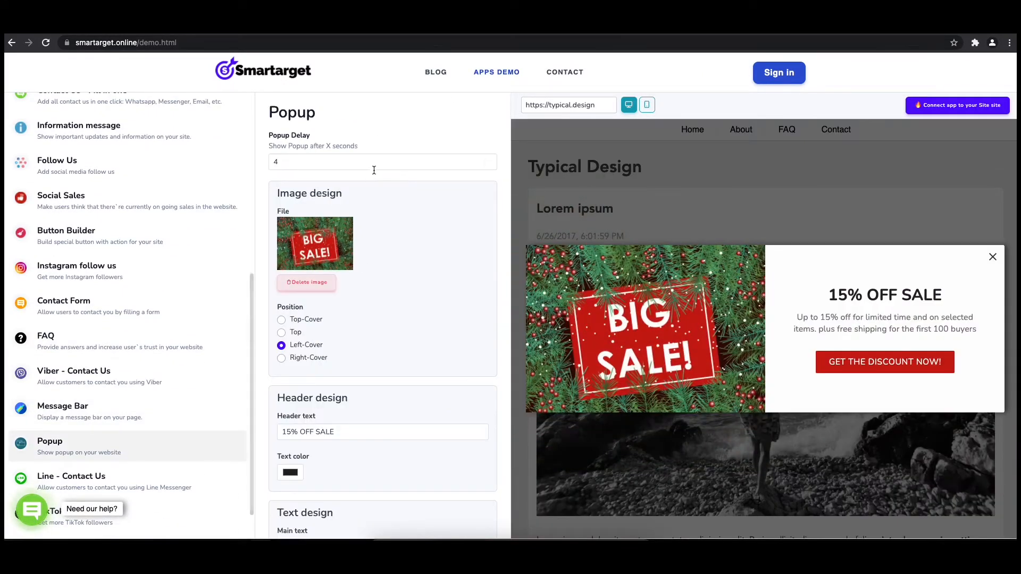
pyautogui.click(382, 162)
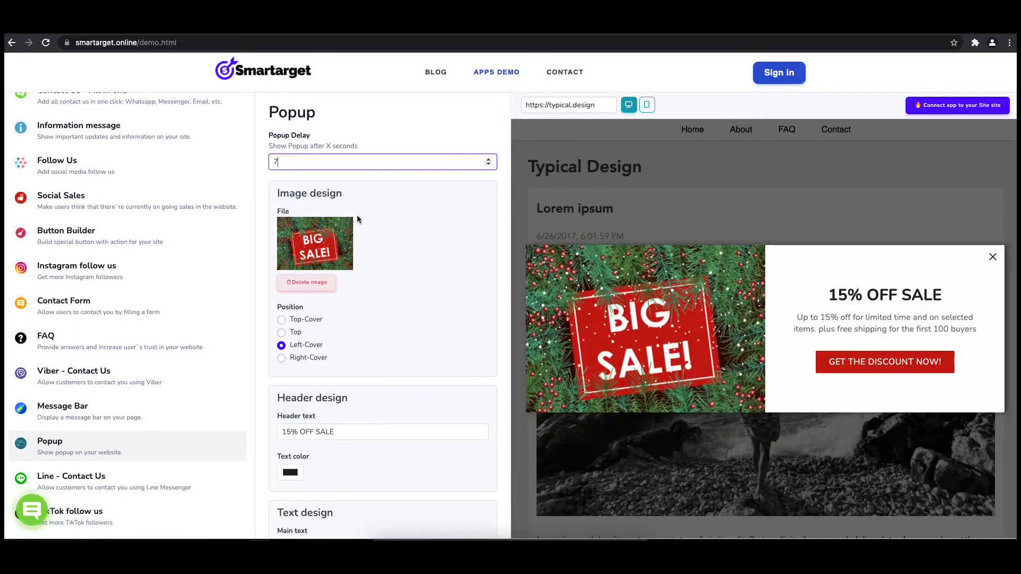
# Set the header to '15% OFF PROMO' with a purple button, then connect the app to a site URL.
pyautogui.scroll(-3)
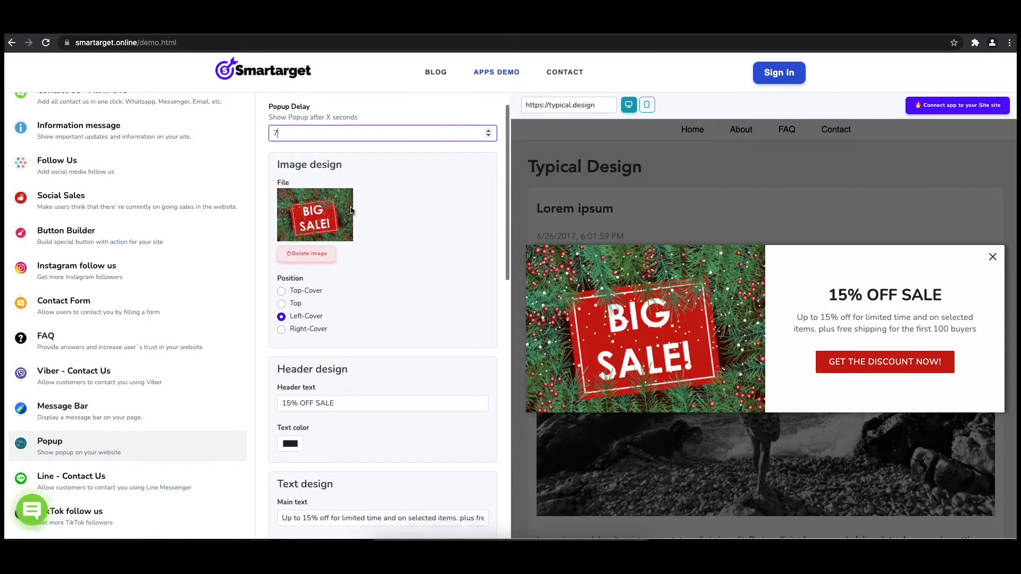
pyautogui.scroll(-3)
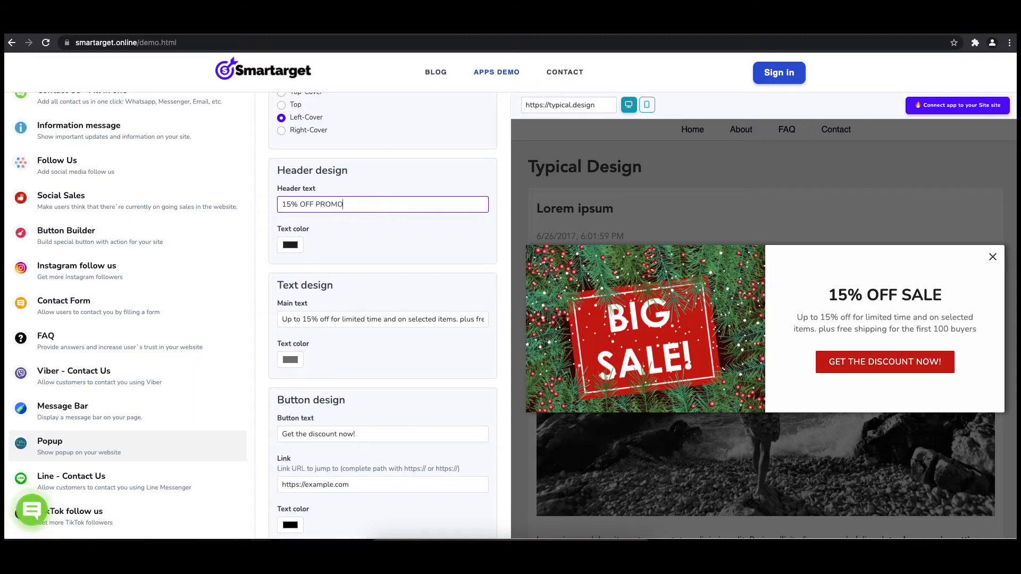
pyautogui.scroll(-3)
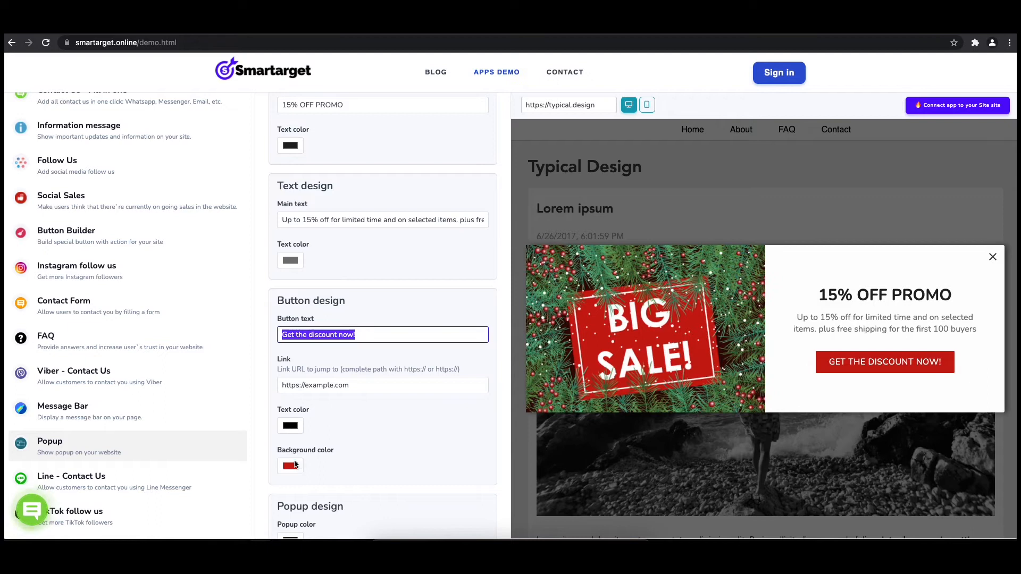
pyautogui.click(290, 425)
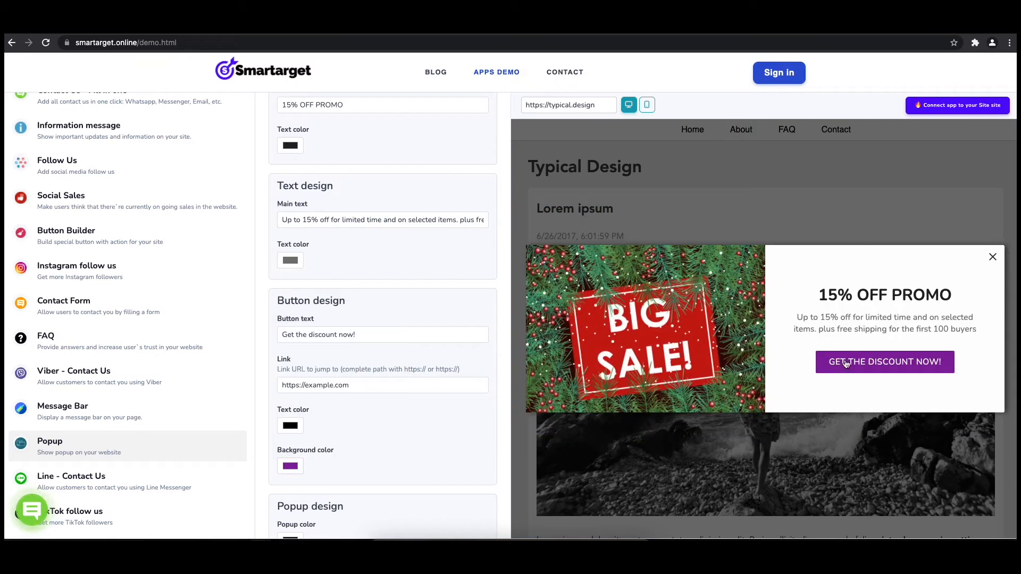
pyautogui.moveTo(884, 362)
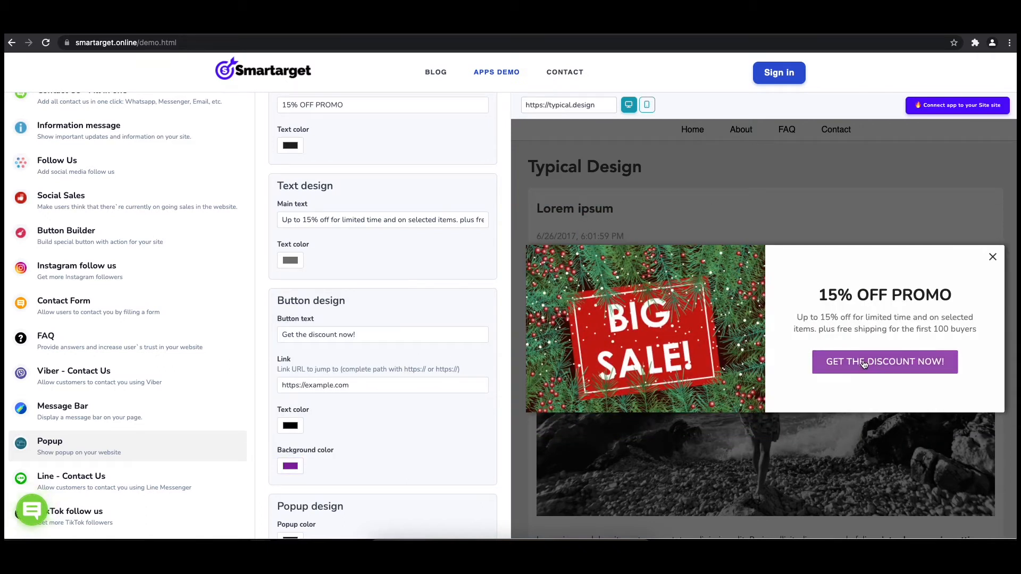
pyautogui.click(884, 362)
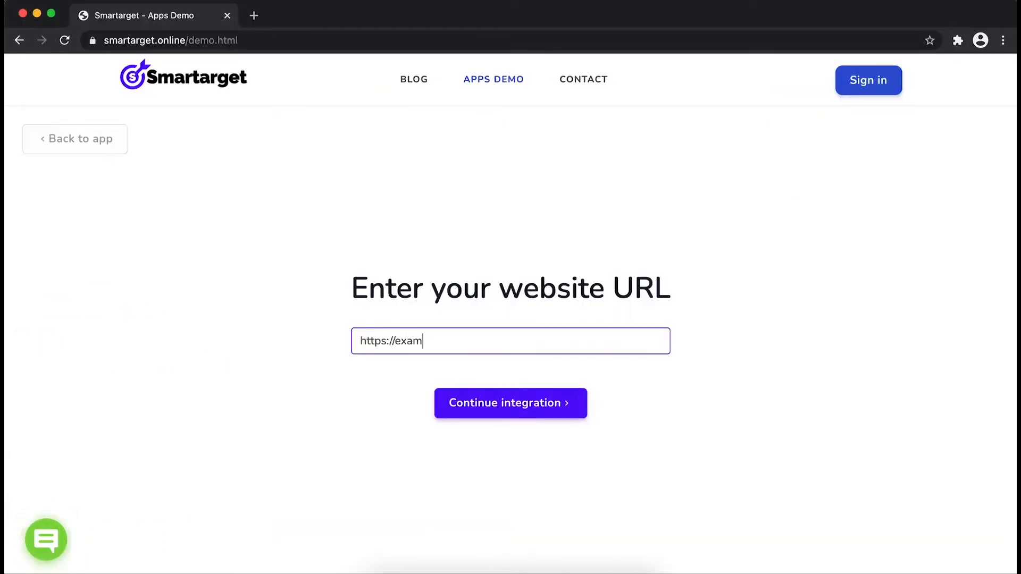
pyautogui.click(511, 403)
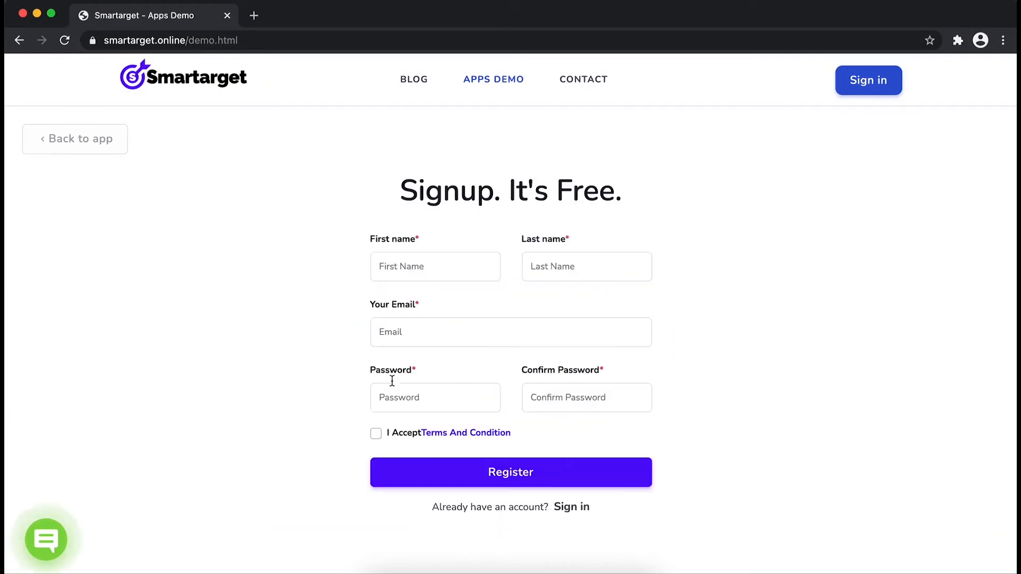
# Fill in the signup form, starting with the name 'jo', and accept the terms.
pyautogui.click(434, 267)
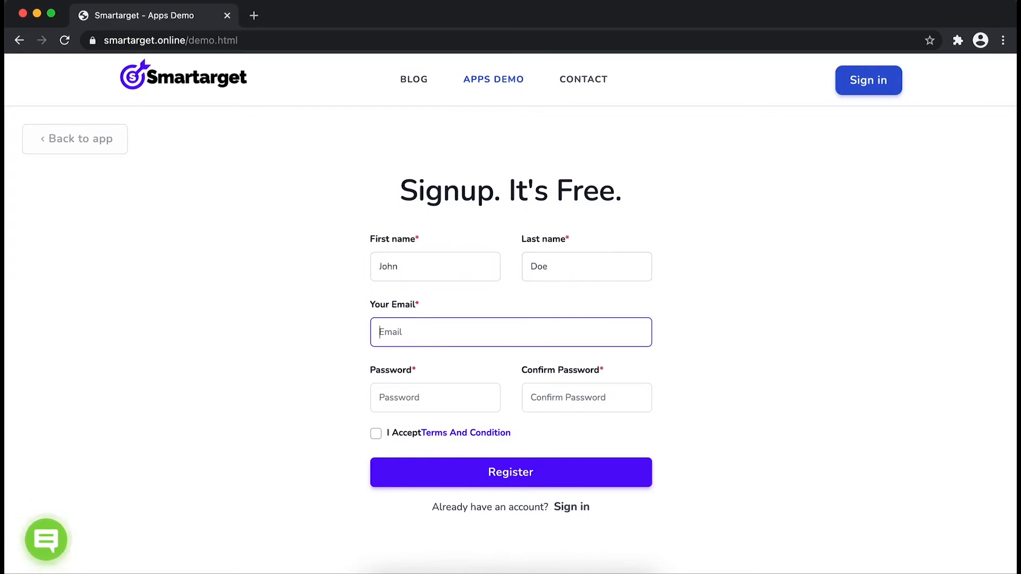
pyautogui.write('john@doe.com')
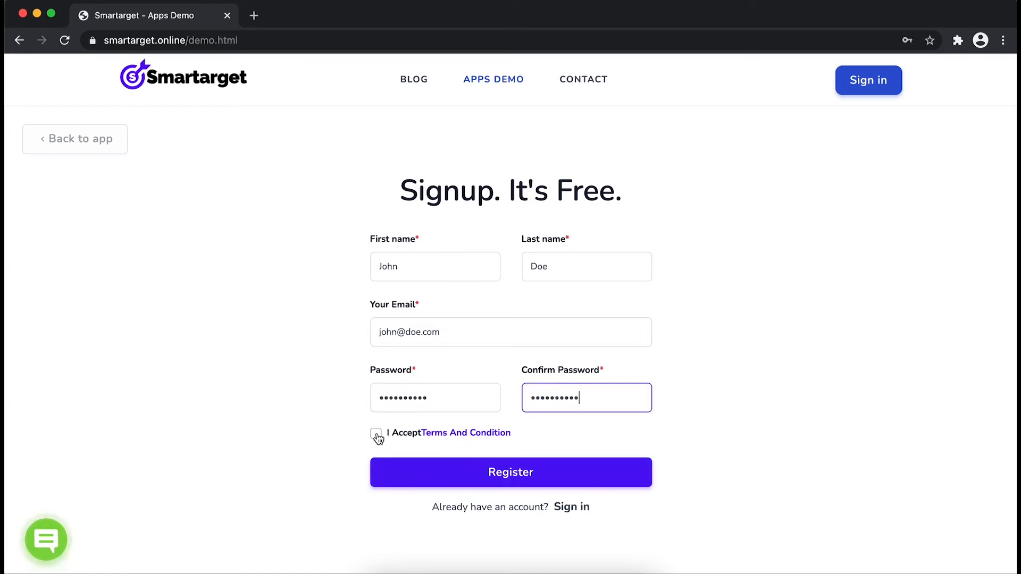
pyautogui.click(511, 472)
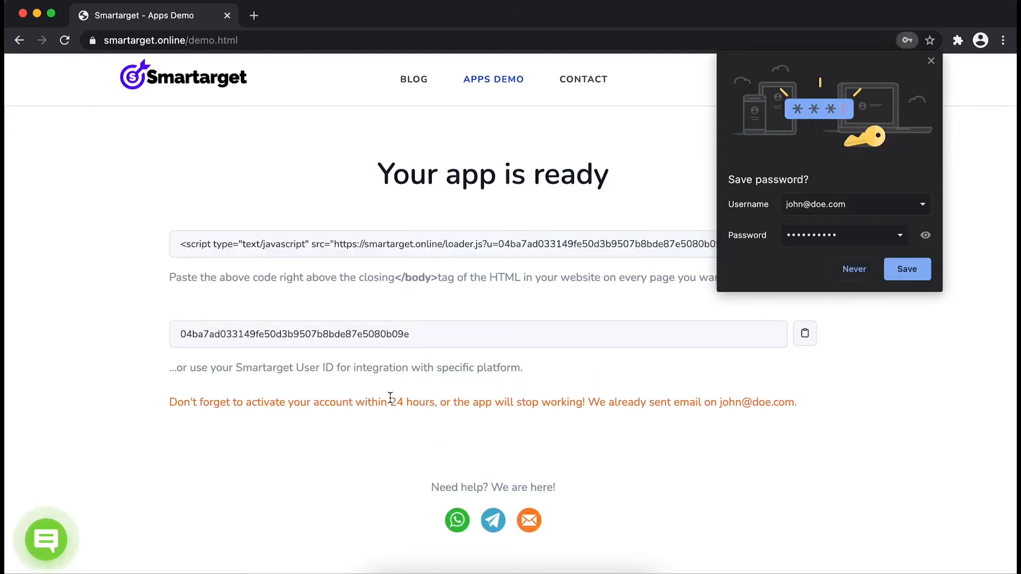
# Decline saving the browser password and copy the app's embed script.
pyautogui.click(854, 269)
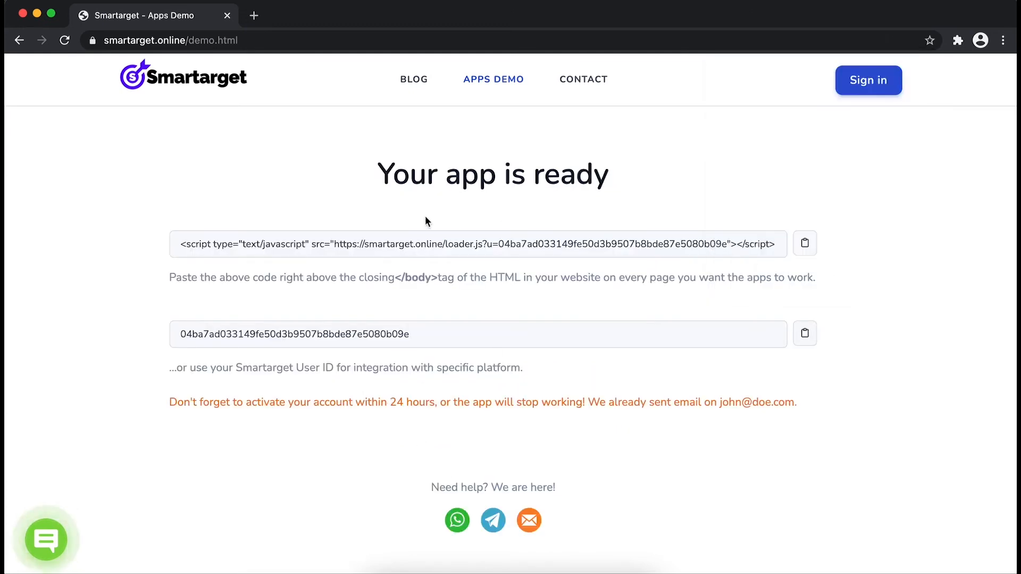
pyautogui.click(805, 244)
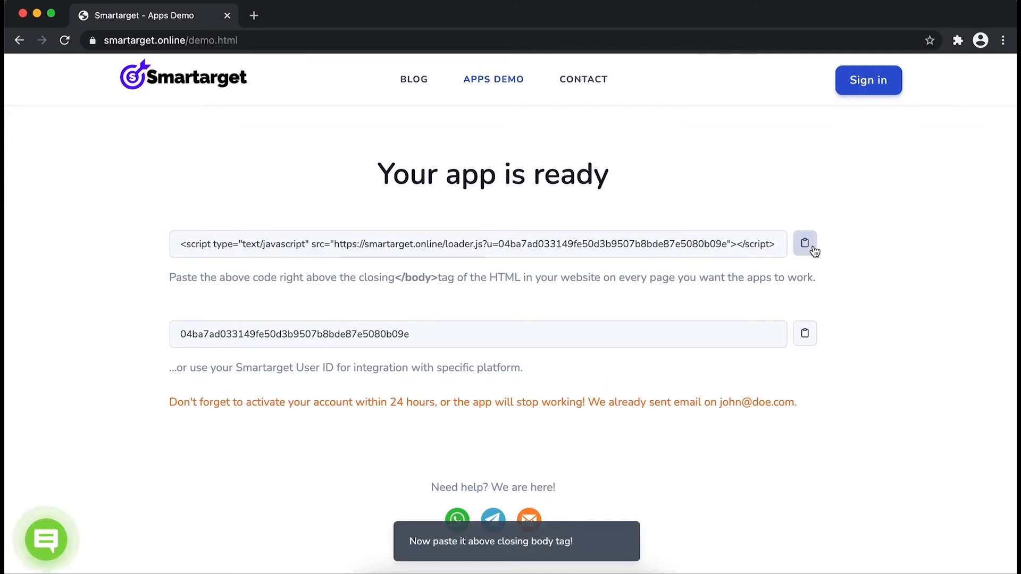
pyautogui.moveTo(363, 281)
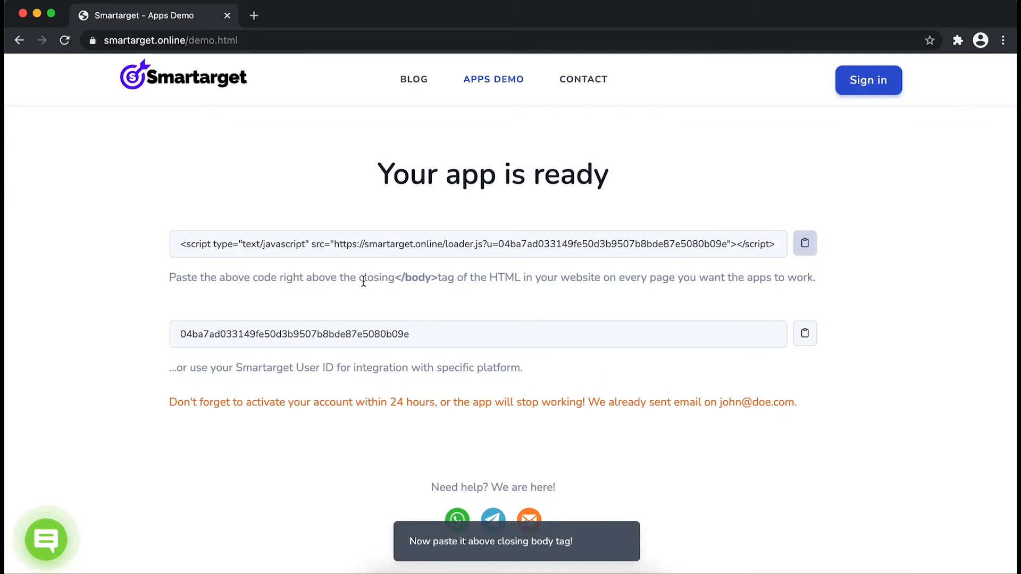
pyautogui.doubleClick(415, 277)
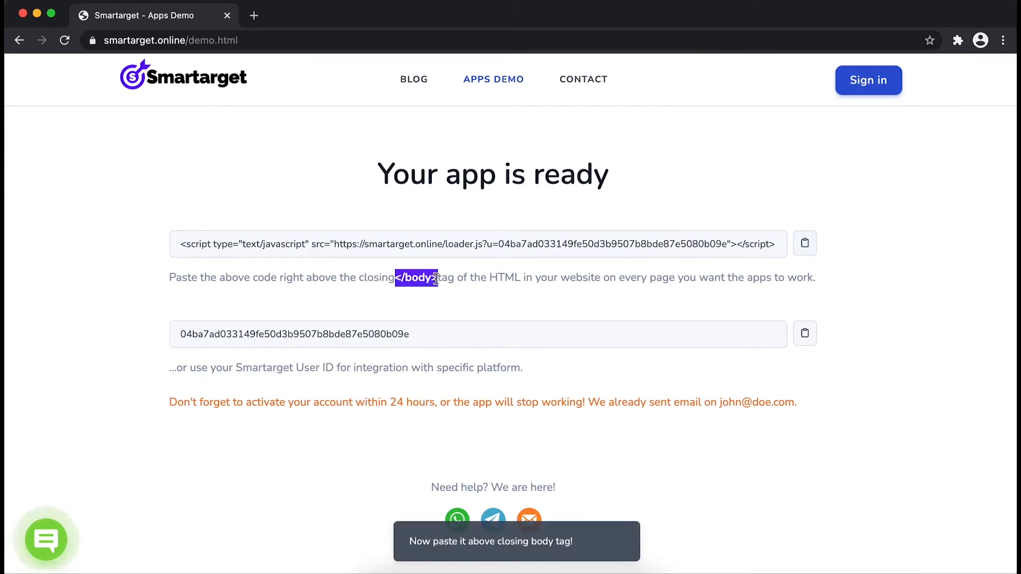